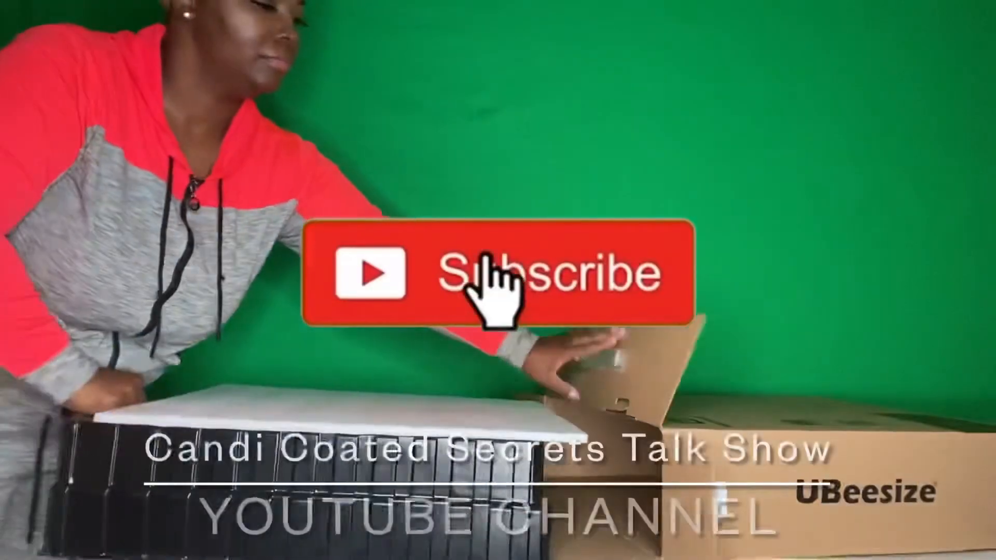
left_click(486, 273)
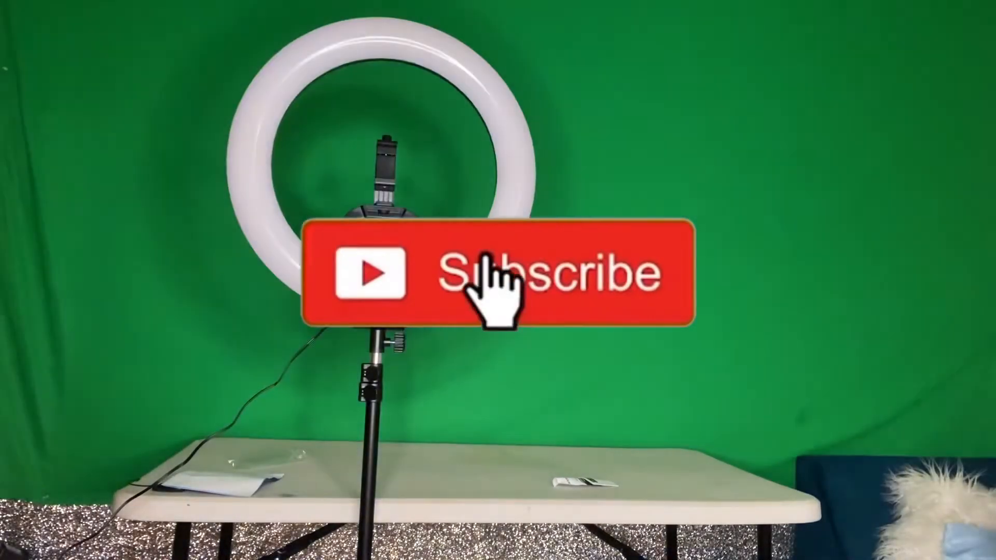
left_click(495, 273)
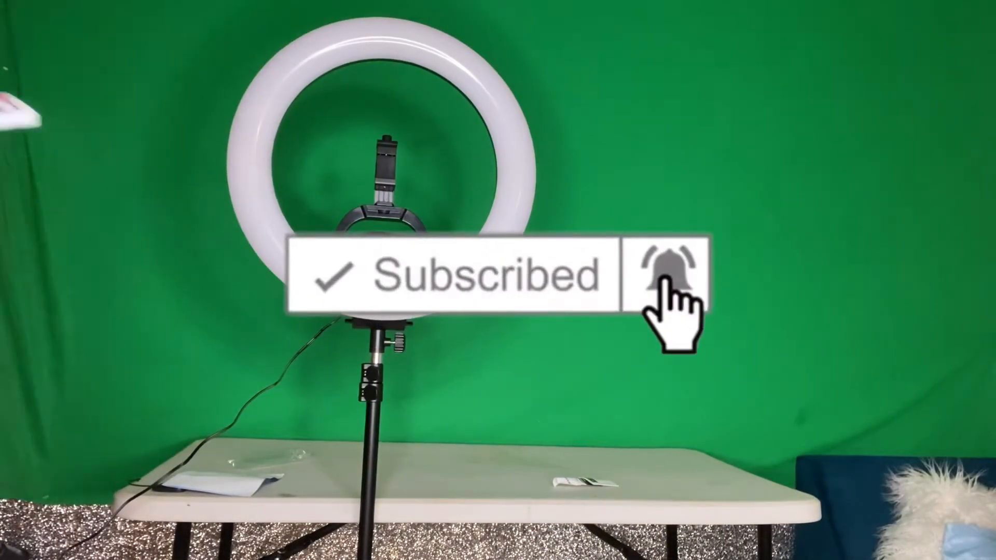